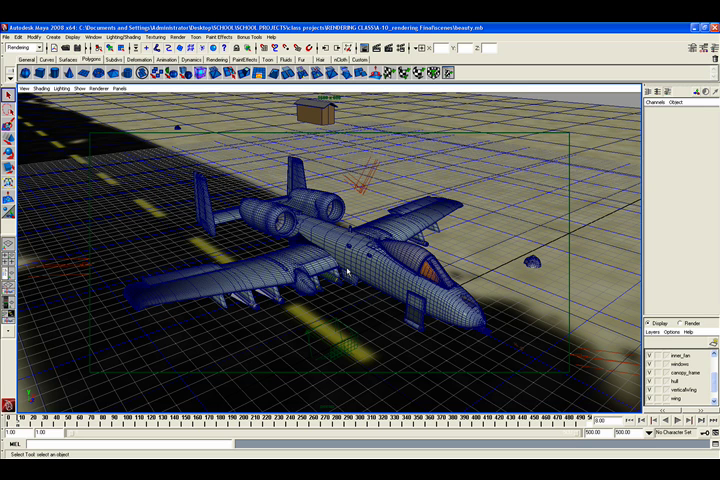
pyautogui.moveTo(366, 272)
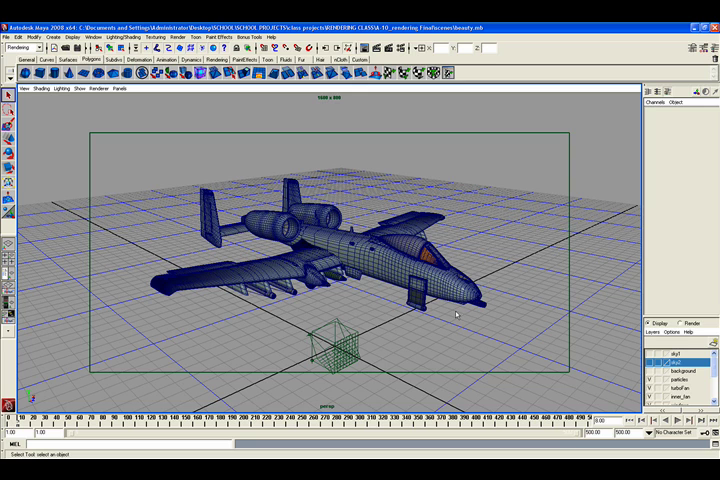
pyautogui.moveTo(176, 210)
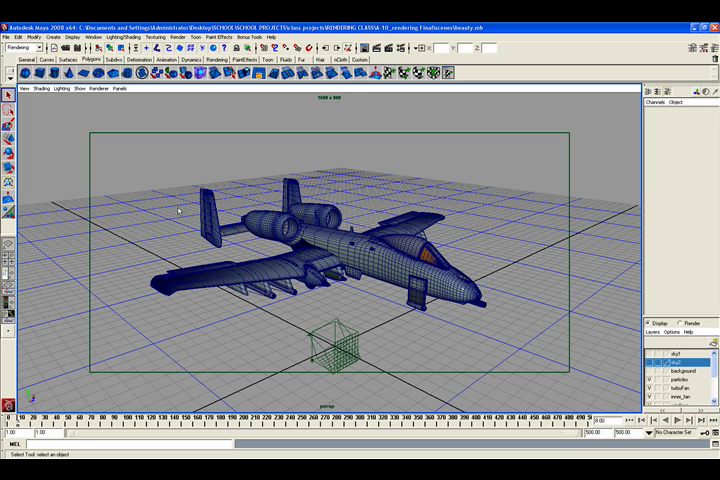
pyautogui.moveTo(336, 248)
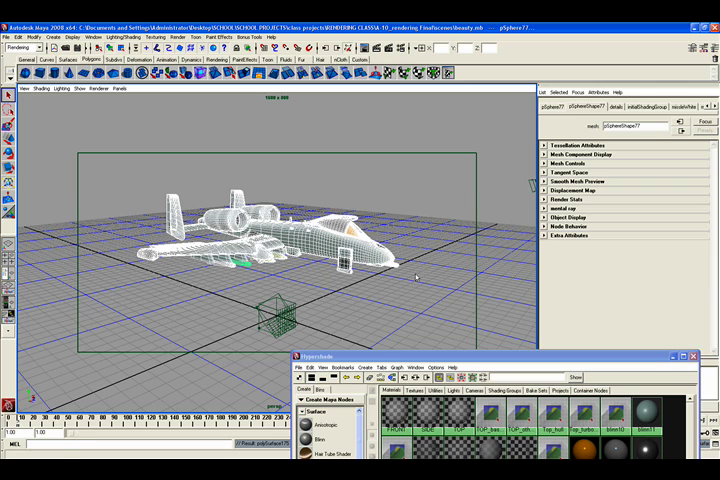
# Step: Enlarge the Hypershade window to make room for building the new material
pyautogui.moveTo(108, 156); pyautogui.dragTo(418, 276)
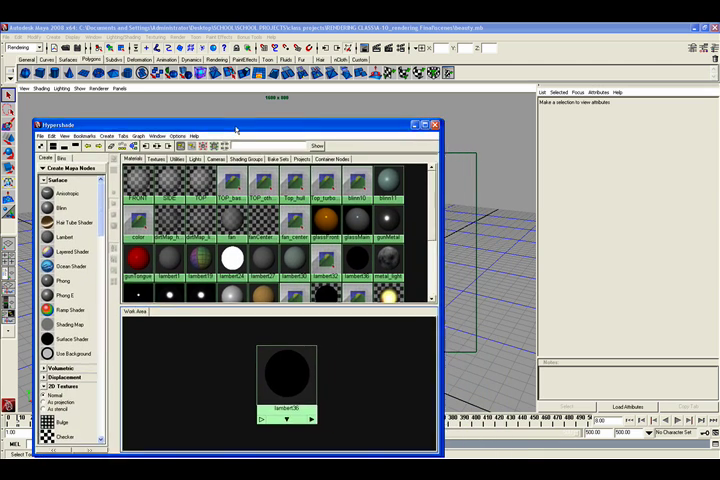
# Step: Select the new black surface shader to assign it to the A-10 jet
pyautogui.click(288, 376)
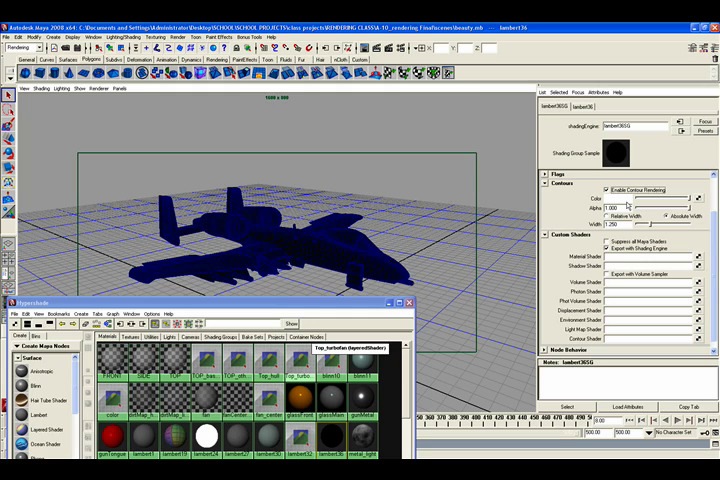
pyautogui.moveTo(624, 204)
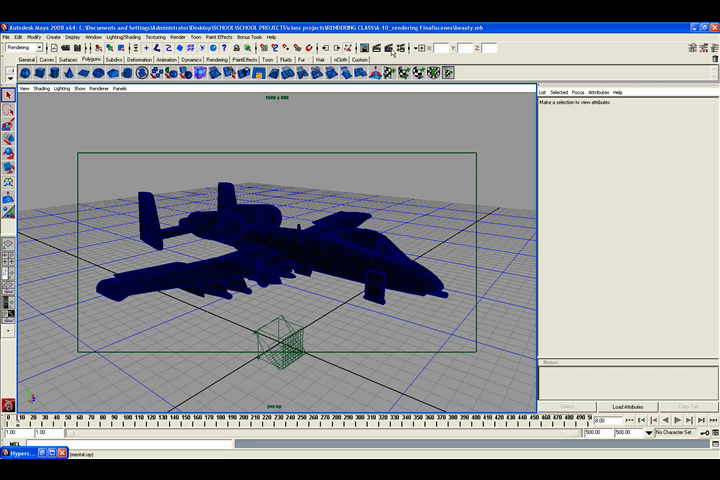
pyautogui.moveTo(398, 50)
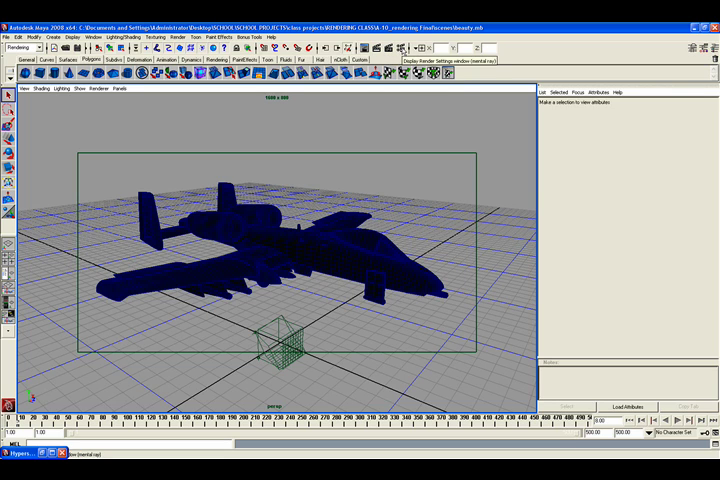
pyautogui.moveTo(404, 52)
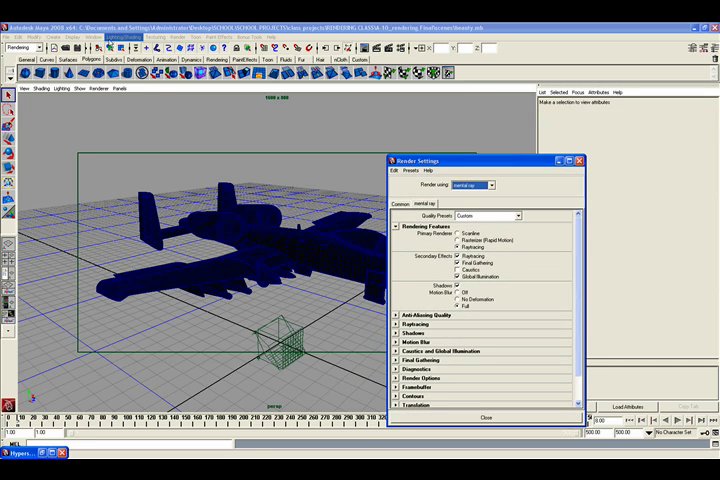
# Step: Bring up Render Settings from Window > Rendering Editors
pyautogui.click(492, 184)
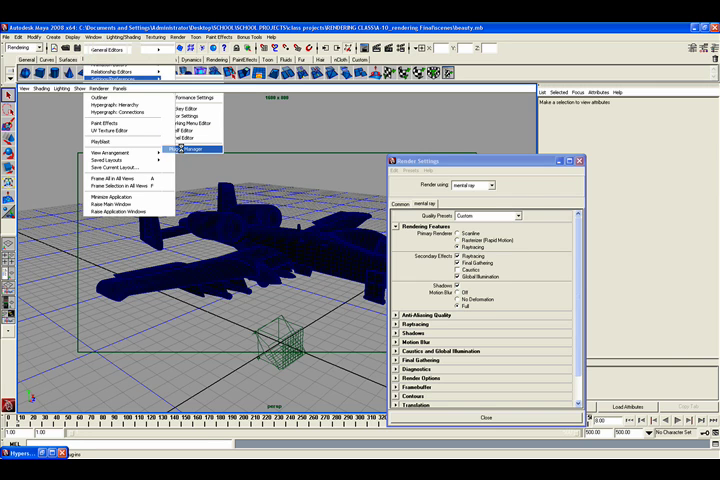
pyautogui.click(188, 148)
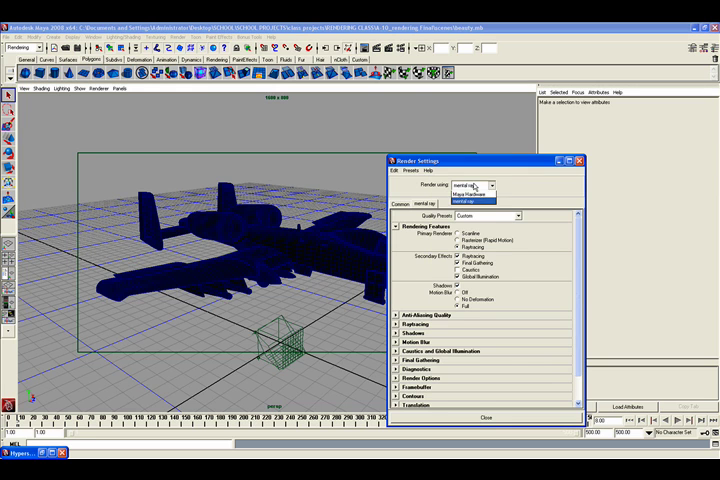
# Step: Switch Render Using to mental ray and enable contour rendering with its color and width options
pyautogui.click(476, 200)
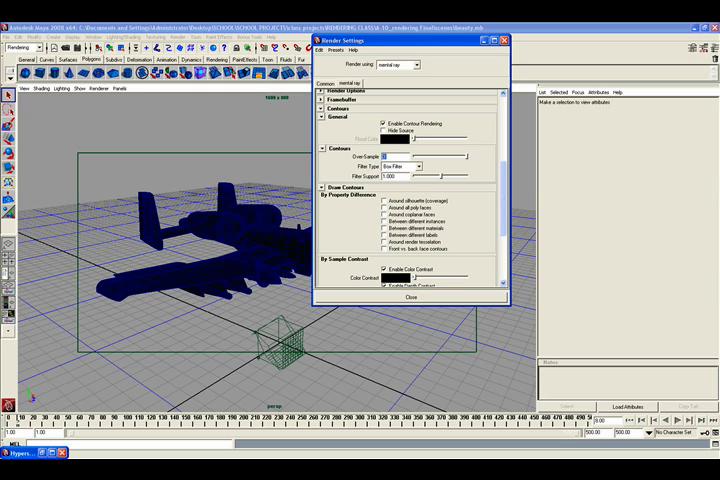
pyautogui.click(390, 164)
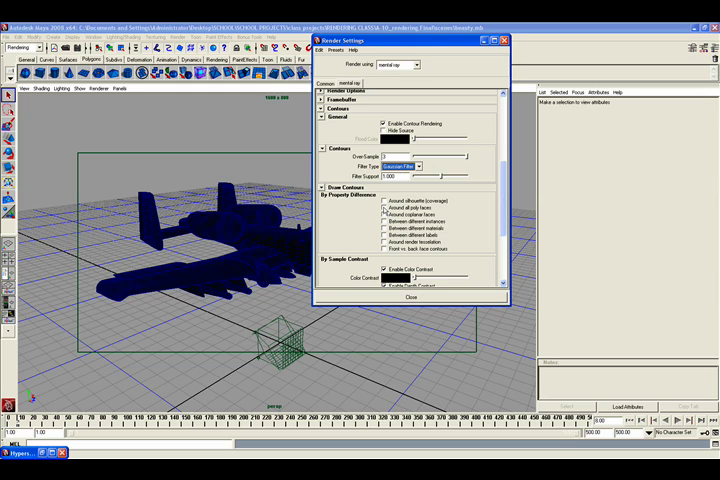
pyautogui.moveTo(384, 210)
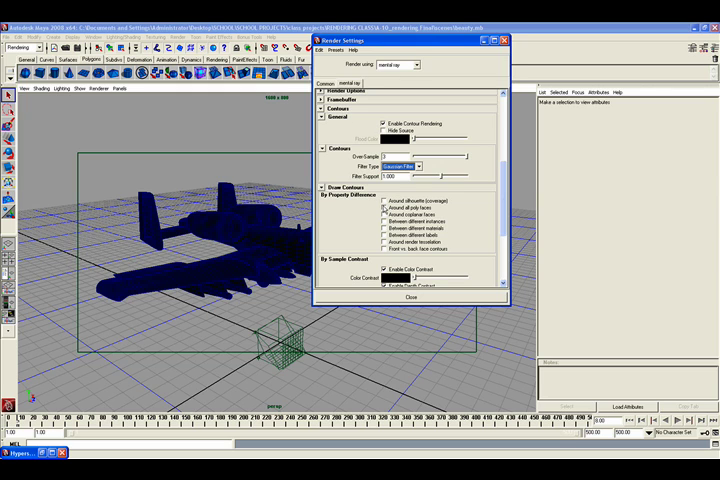
pyautogui.click(384, 212)
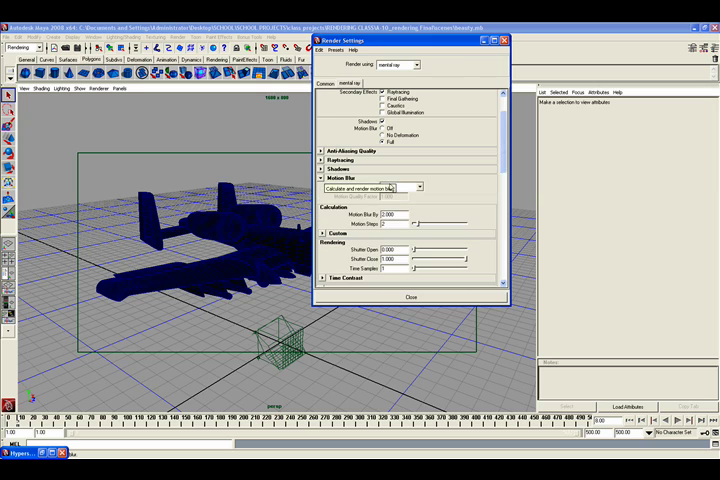
# Step: Review the motion blur modes, then show the Rendering Features options in Render Settings
pyautogui.click(400, 188)
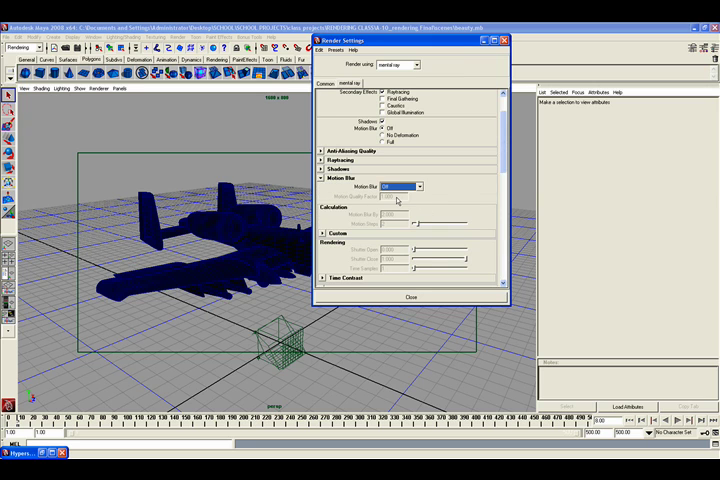
pyautogui.scroll(-3)
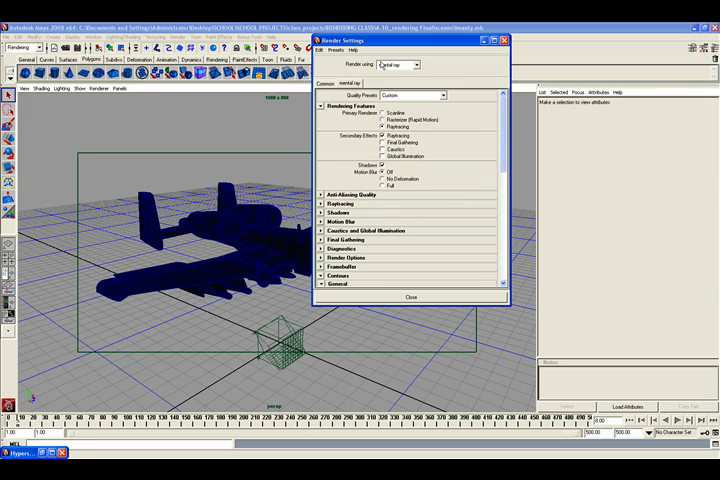
pyautogui.click(410, 296)
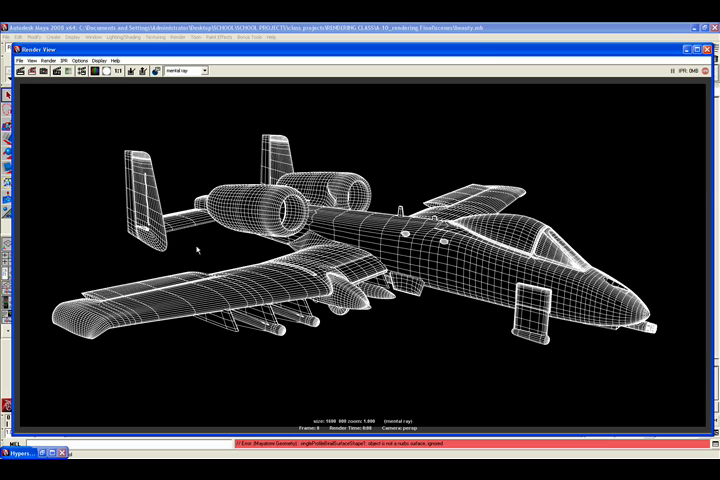
pyautogui.moveTo(344, 320)
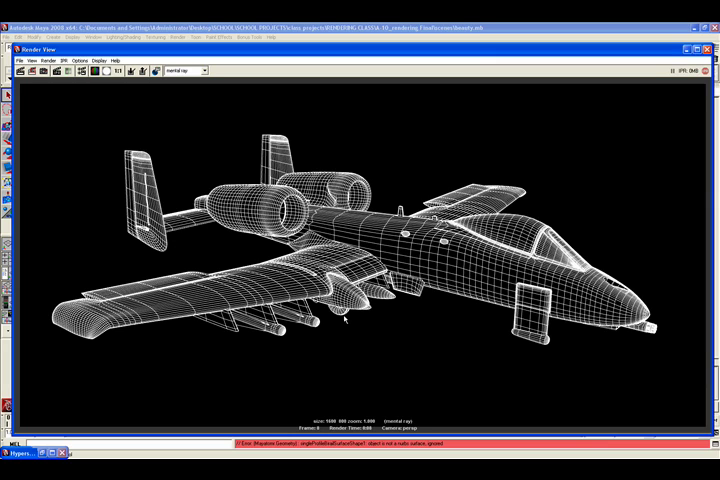
pyautogui.moveTo(540, 356)
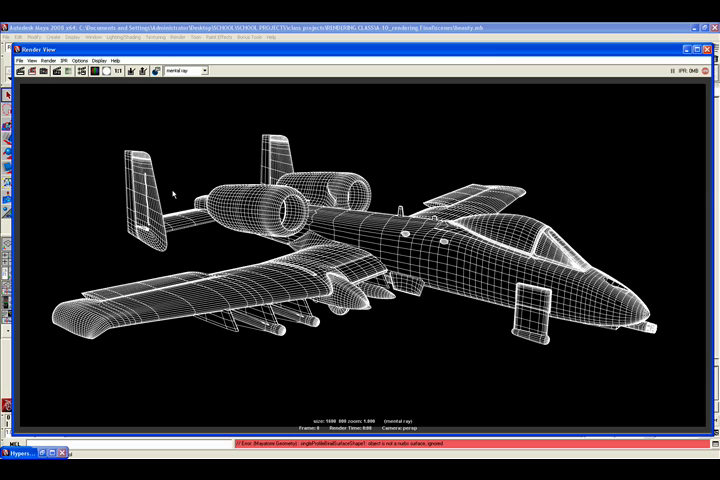
pyautogui.moveTo(704, 316)
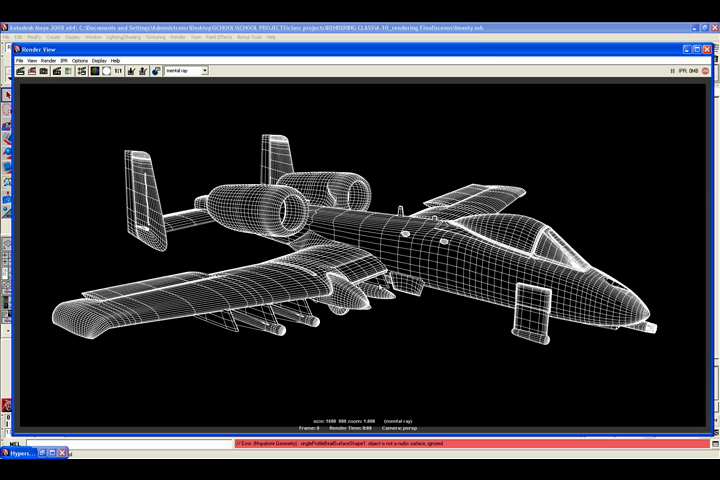
pyautogui.moveTo(398, 320)
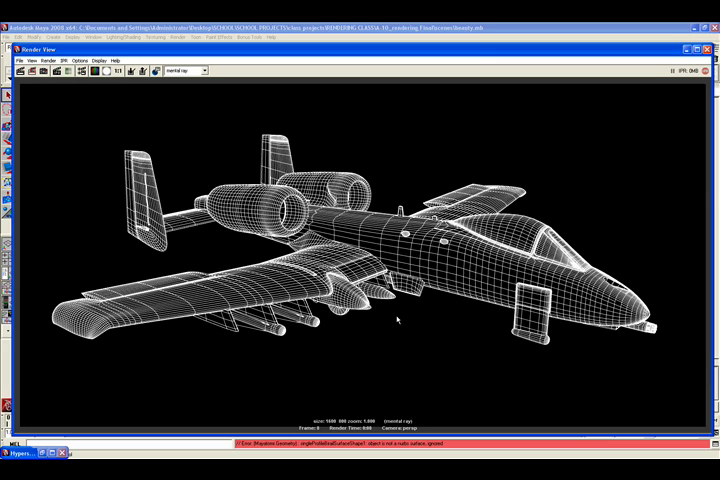
pyautogui.moveTo(448, 344)
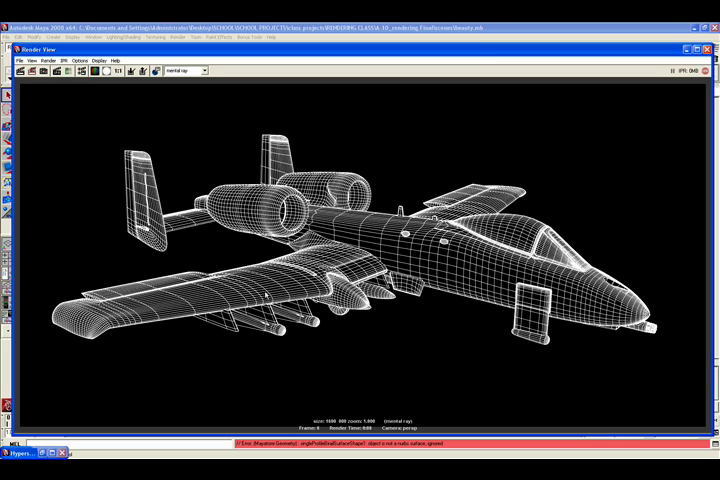
pyautogui.moveTo(322, 336)
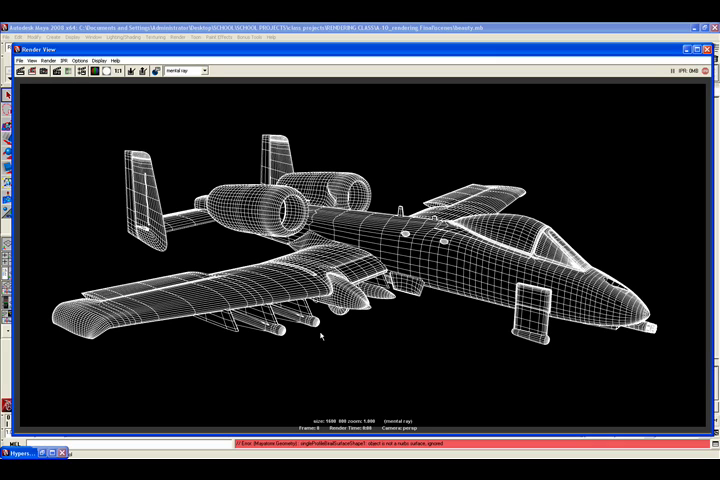